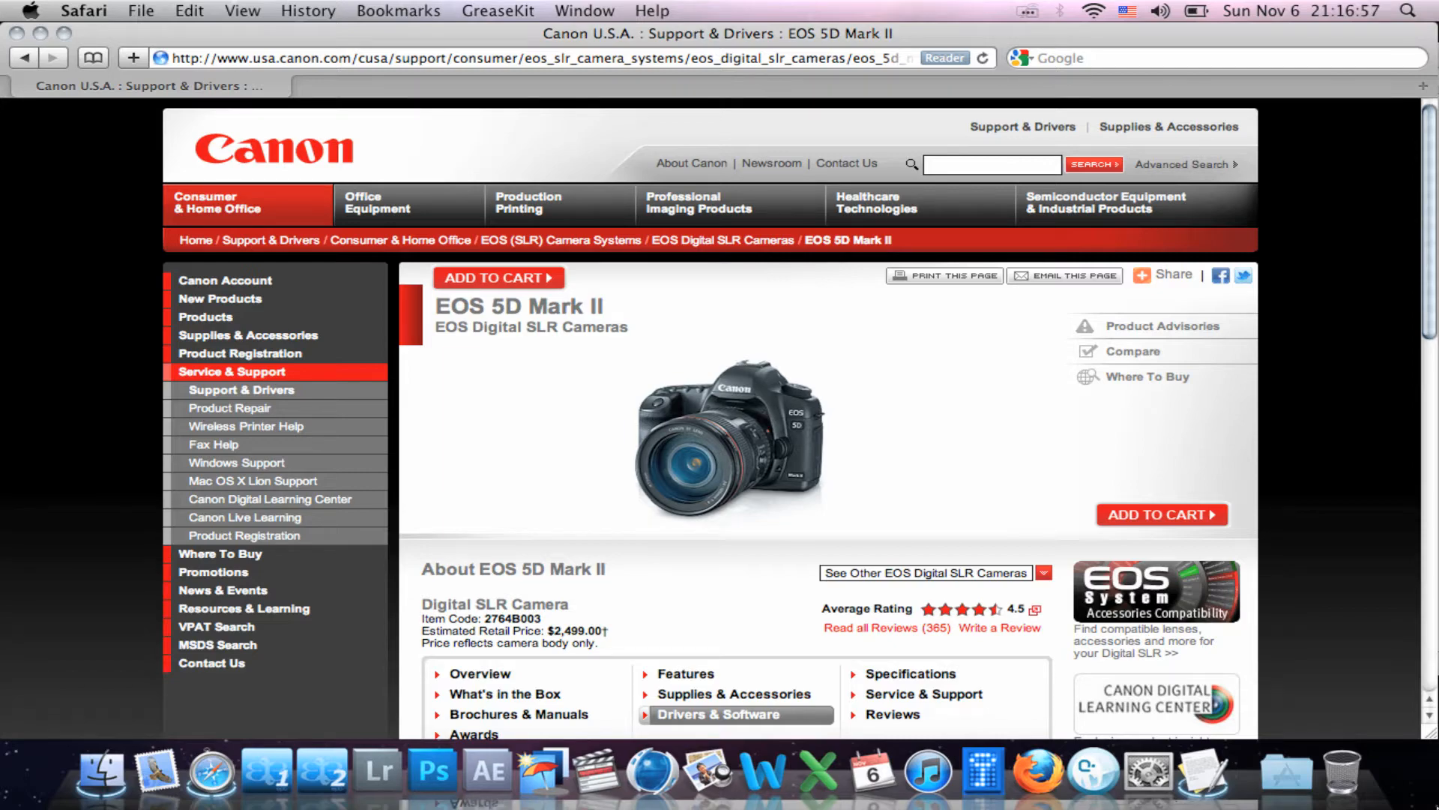
Step: Filter the EOS 5D Mark II downloads to Mac OS X
{"action": "scroll", "scroll_direction": "down", "scroll_amount": 3}
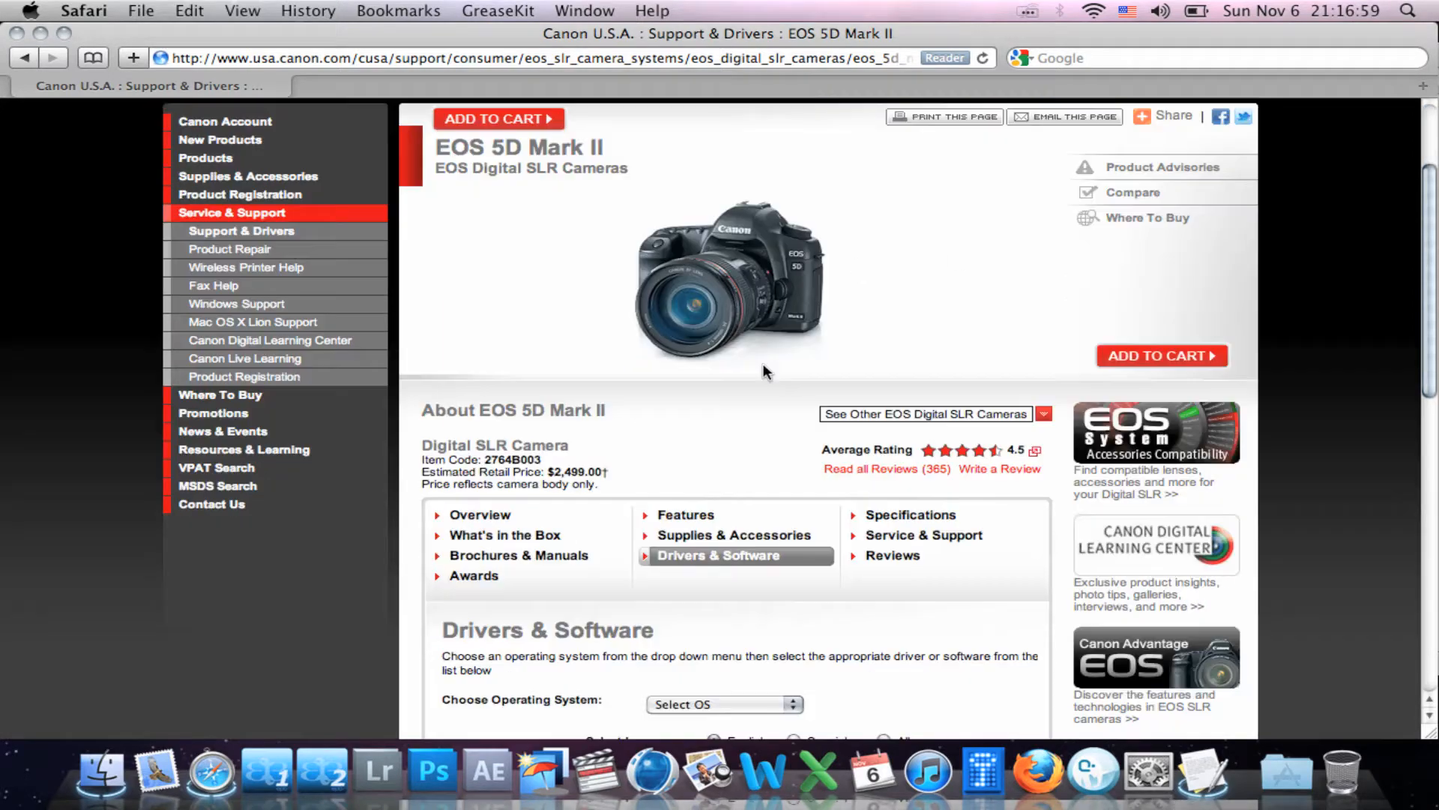
{"action": "left_click", "coordinate": [722, 705]}
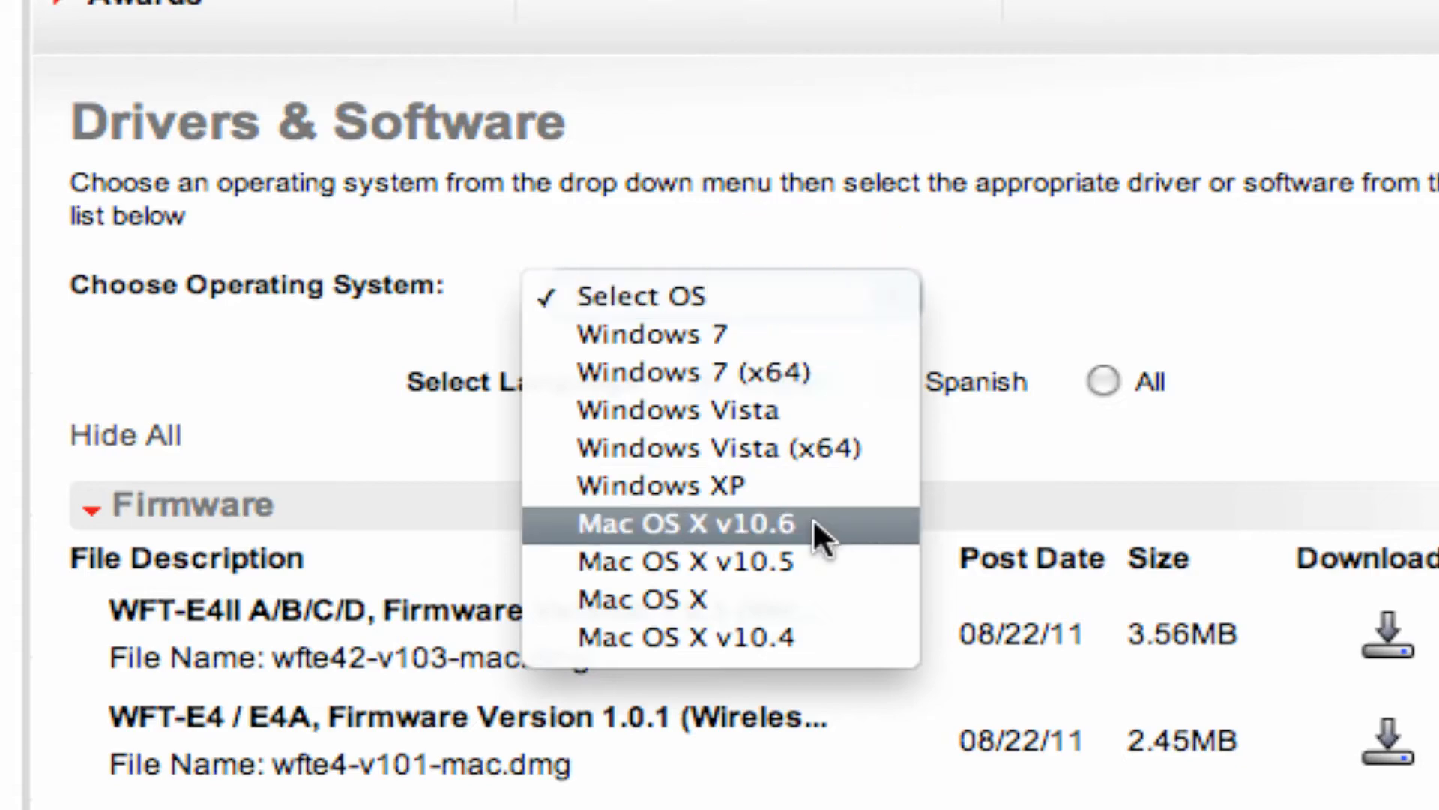
{"action": "left_click", "coordinate": [642, 600]}
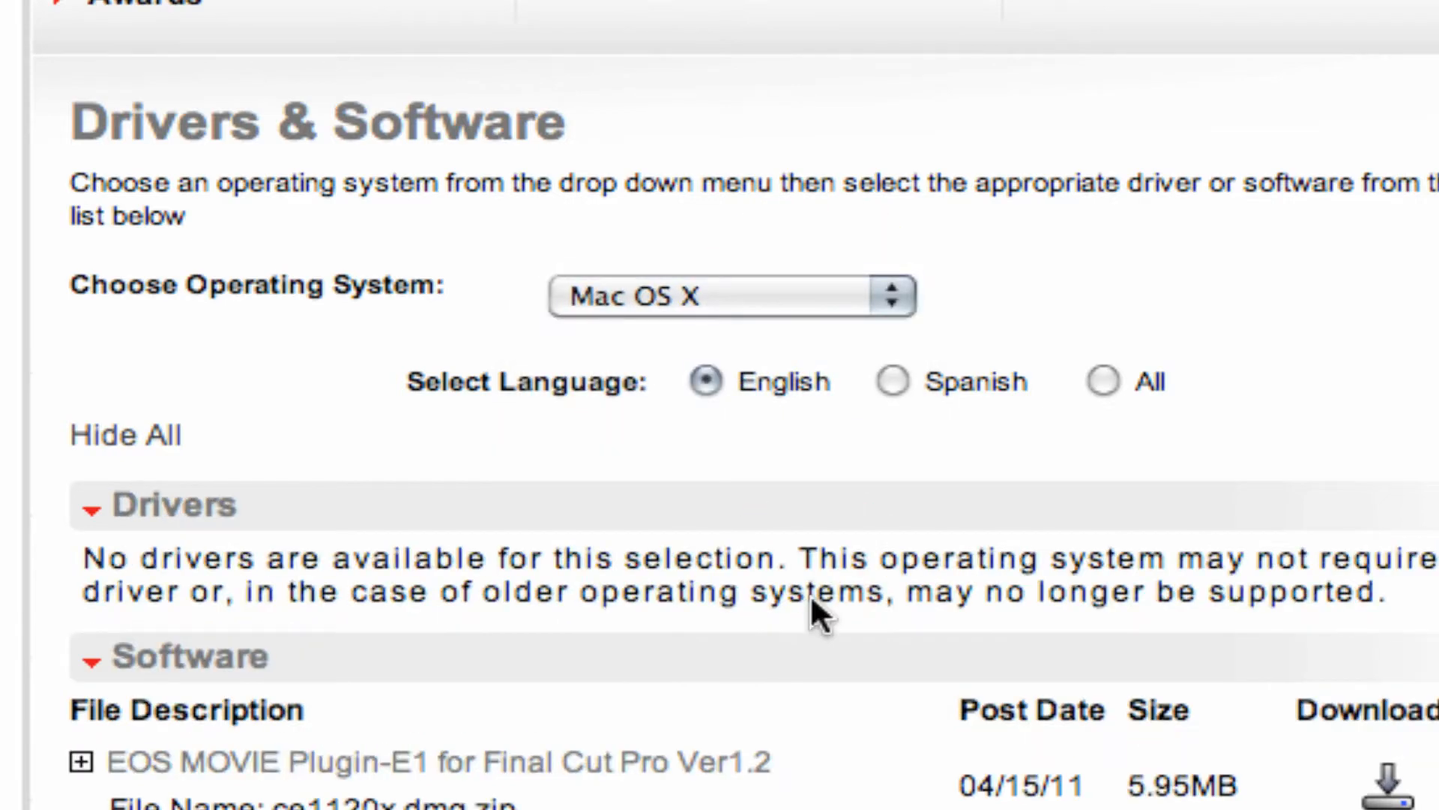
Step: Start downloading the EOS Utility 2.7.2 Updater (eu272x.dmg) after agreeing to the disclaimer
{"action": "scroll", "scroll_direction": "down", "scroll_amount": 3}
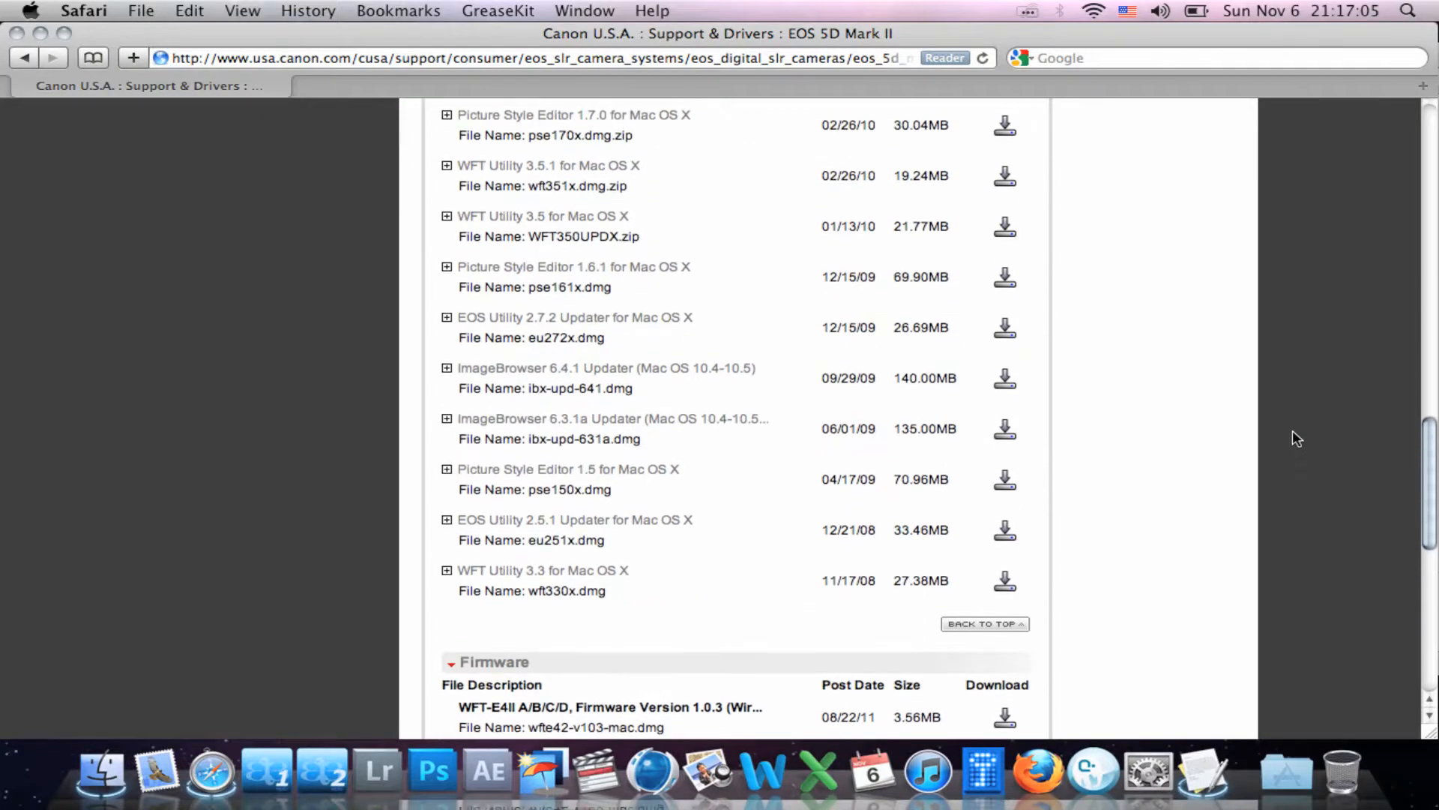
{"action": "scroll", "scroll_direction": "up", "scroll_amount": 3}
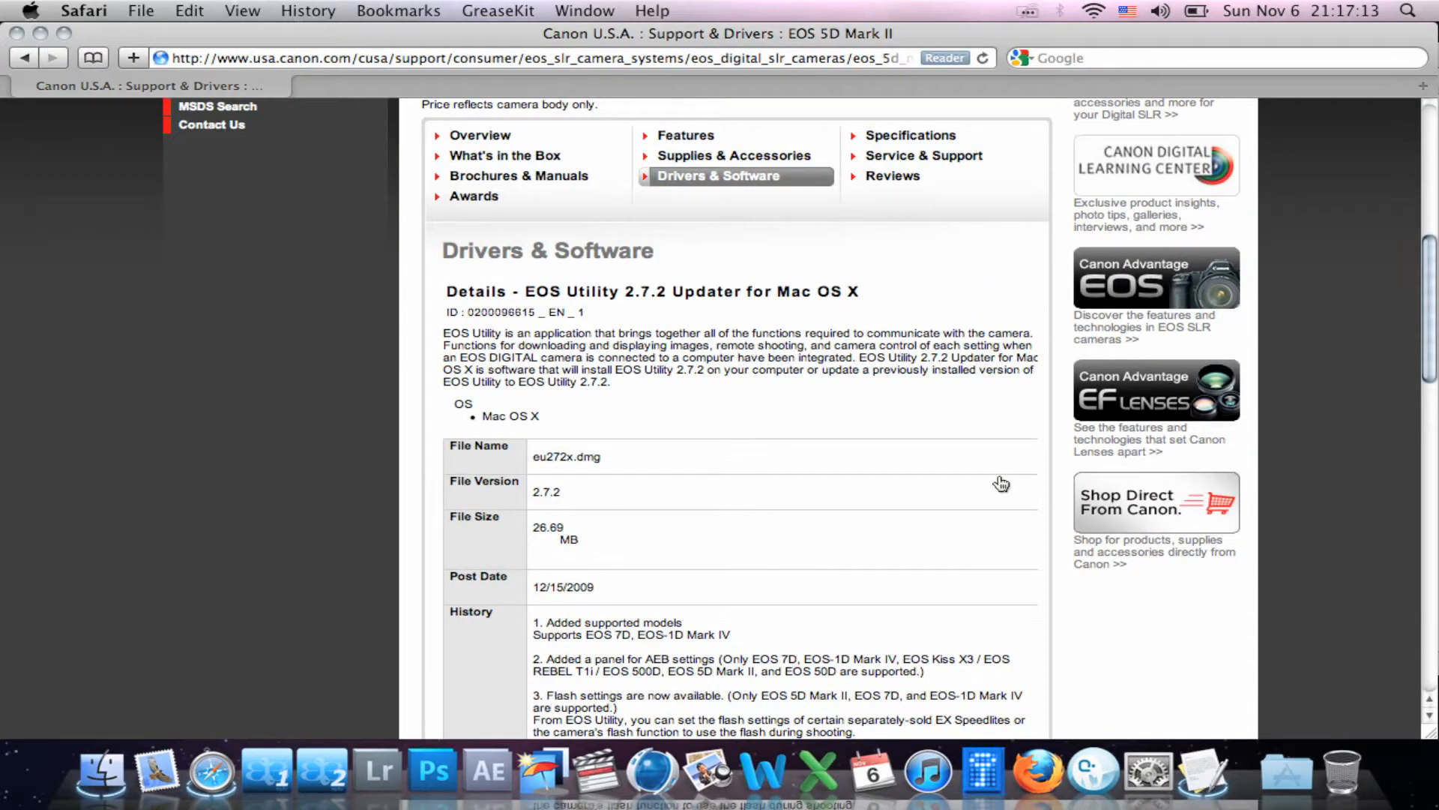
{"action": "scroll", "scroll_direction": "down", "scroll_amount": 3}
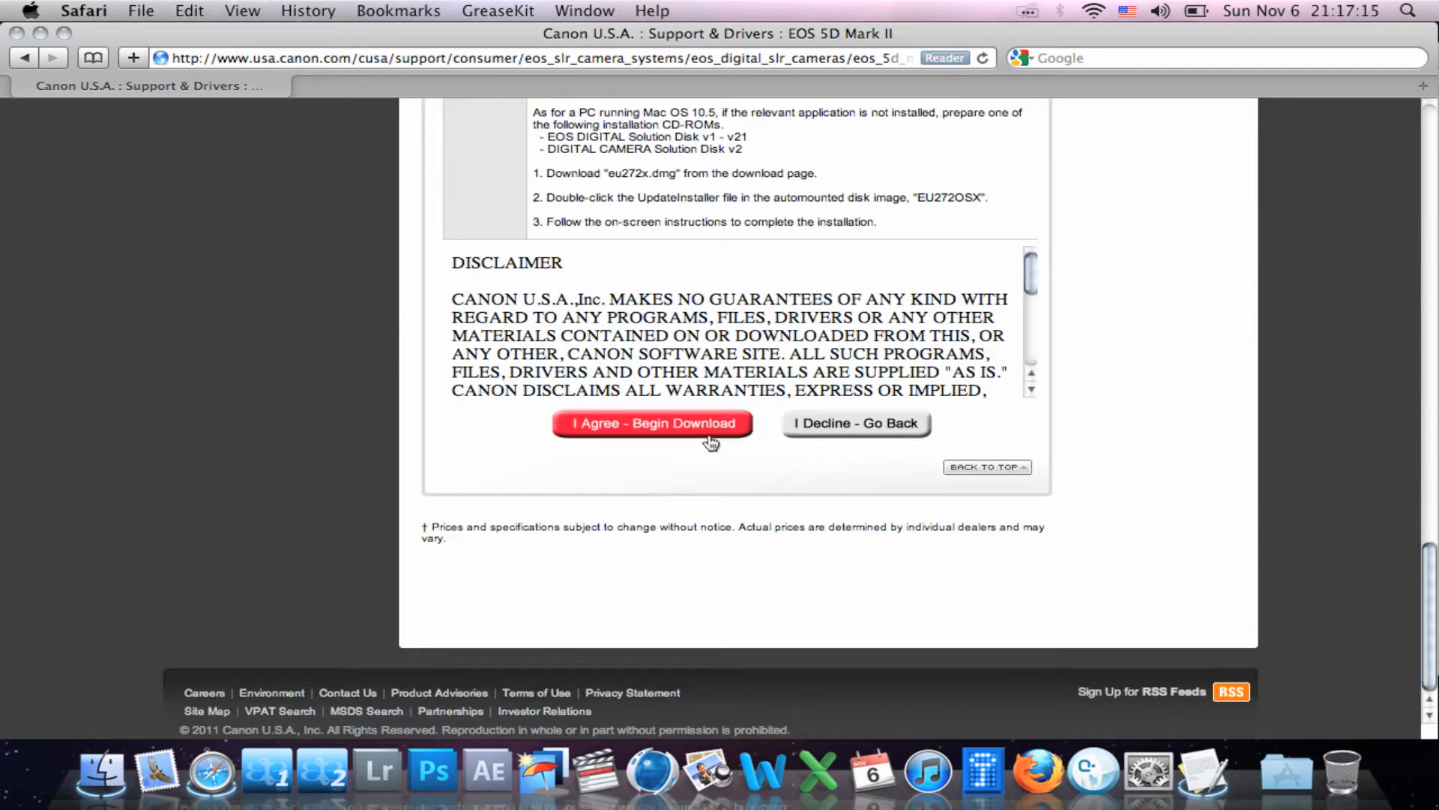
{"action": "left_click", "coordinate": [652, 423]}
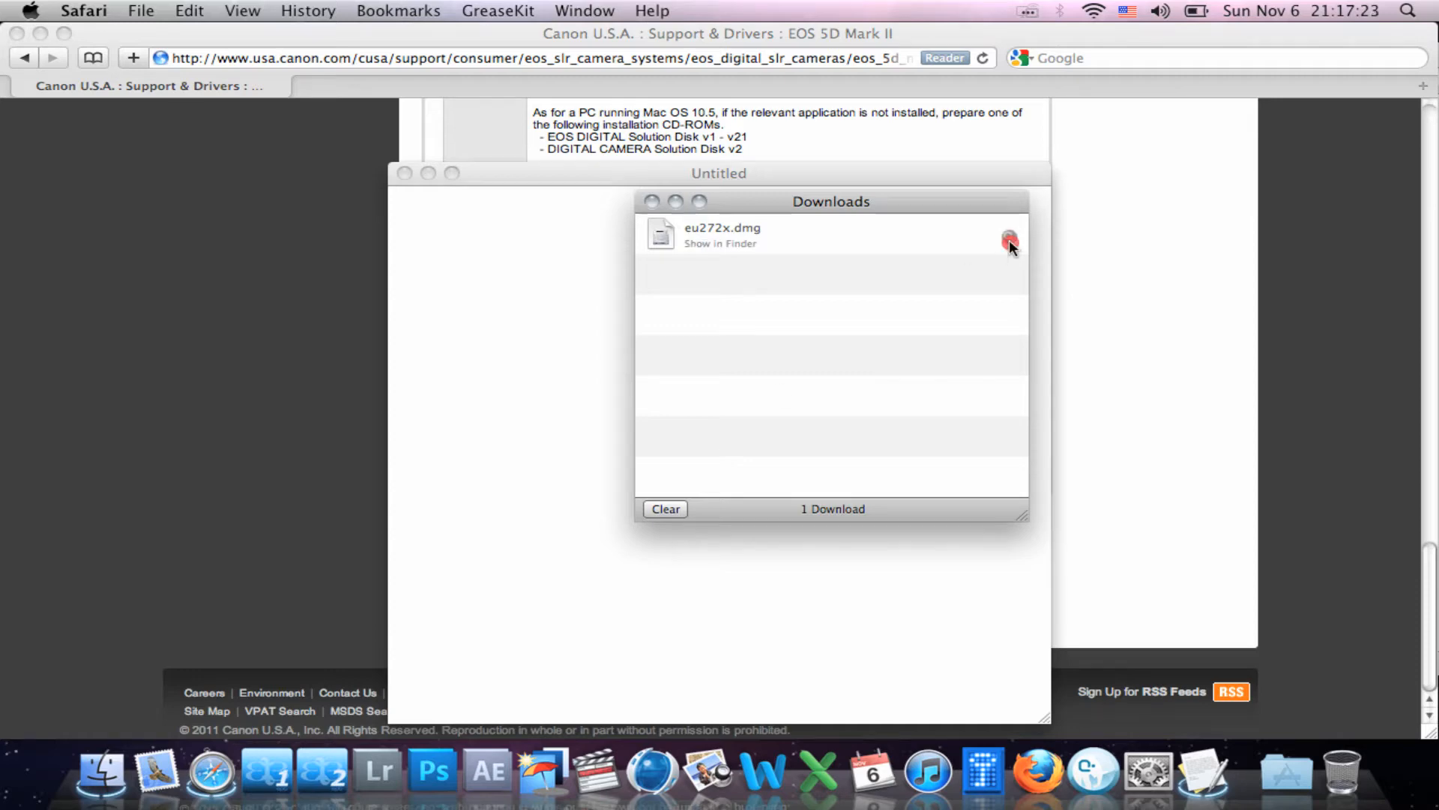
Step: Reveal eu272x.dmg in Finder and mount the EU272X disk image
{"action": "left_click", "coordinate": [721, 243]}
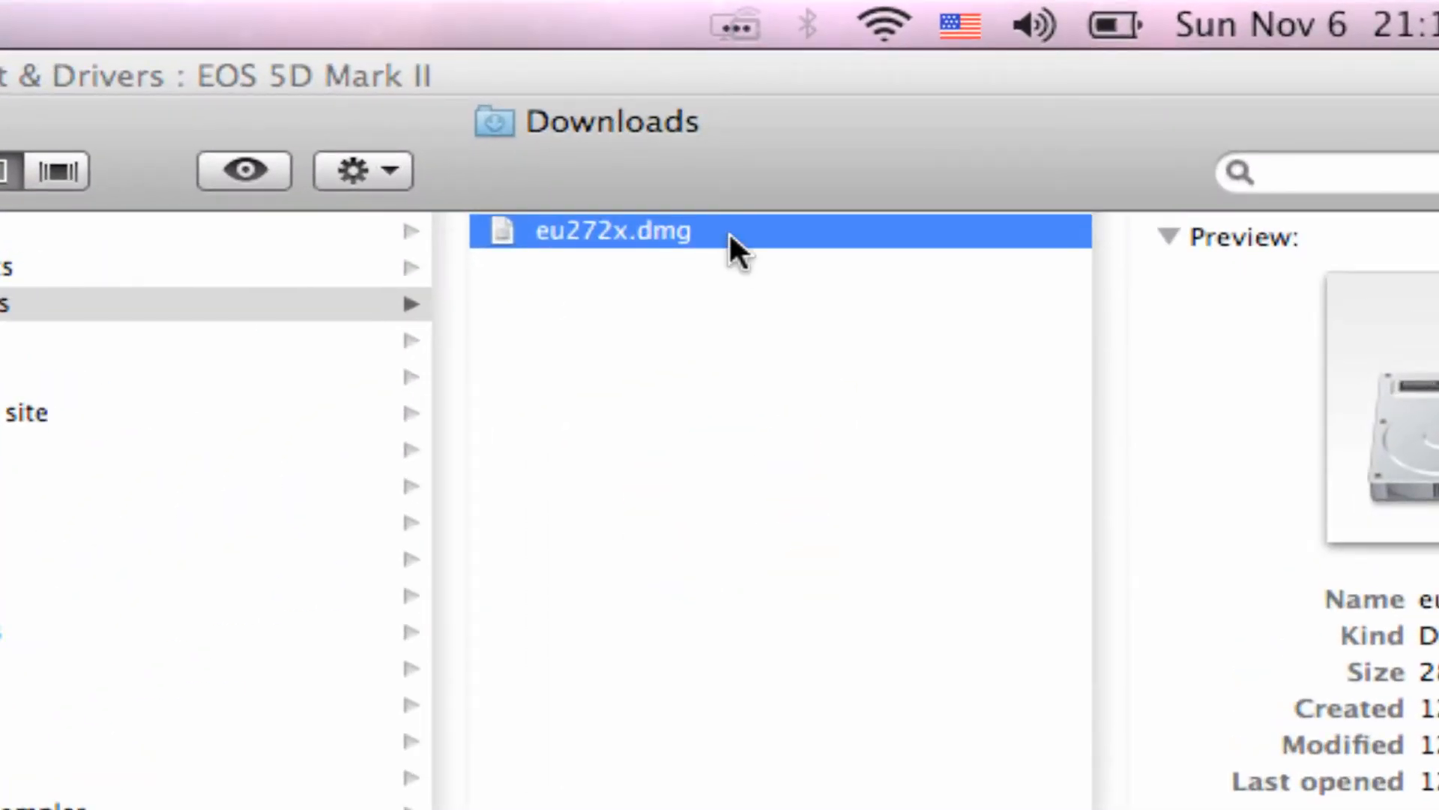
{"action": "double_click", "coordinate": [613, 231]}
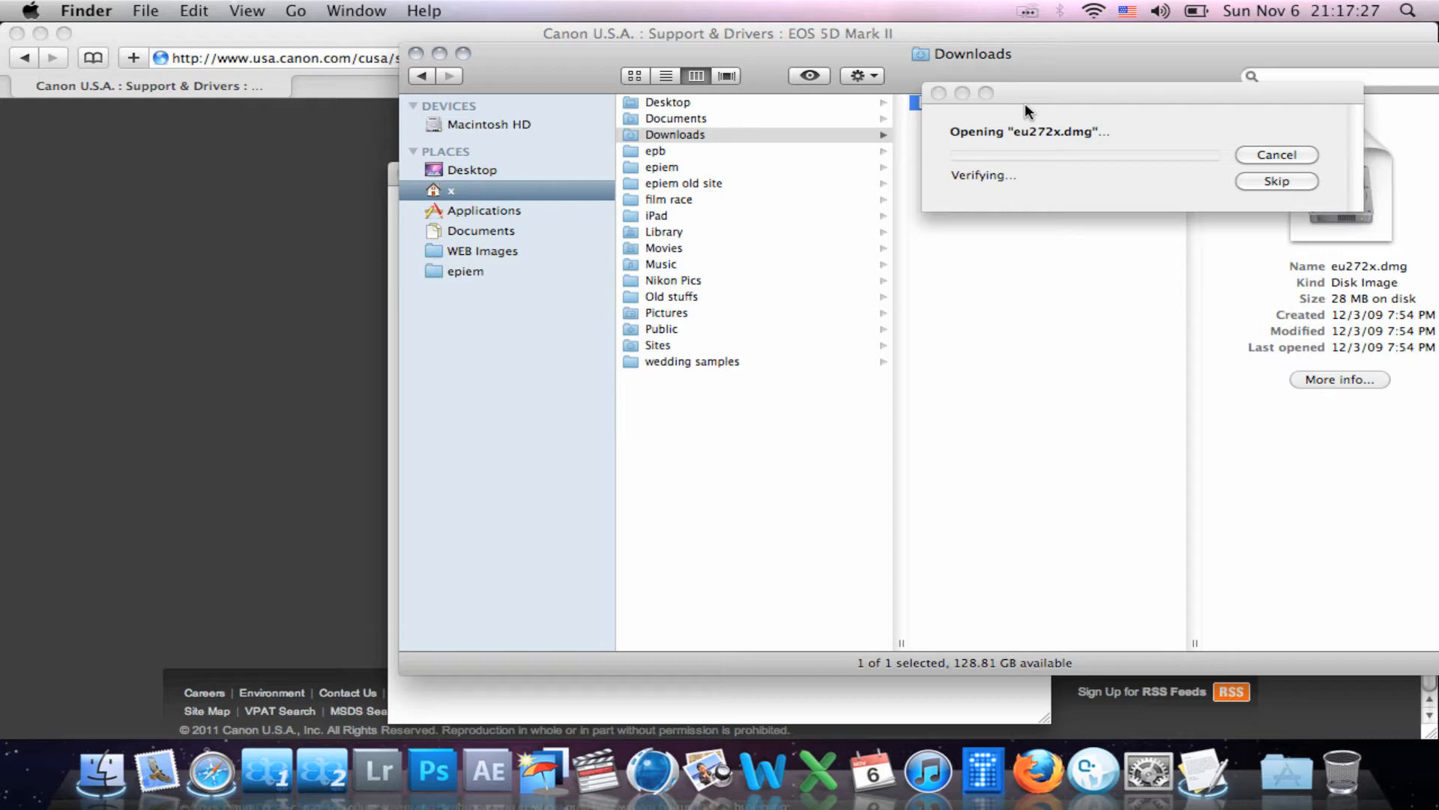
{"action": "left_click", "coordinate": [1276, 182]}
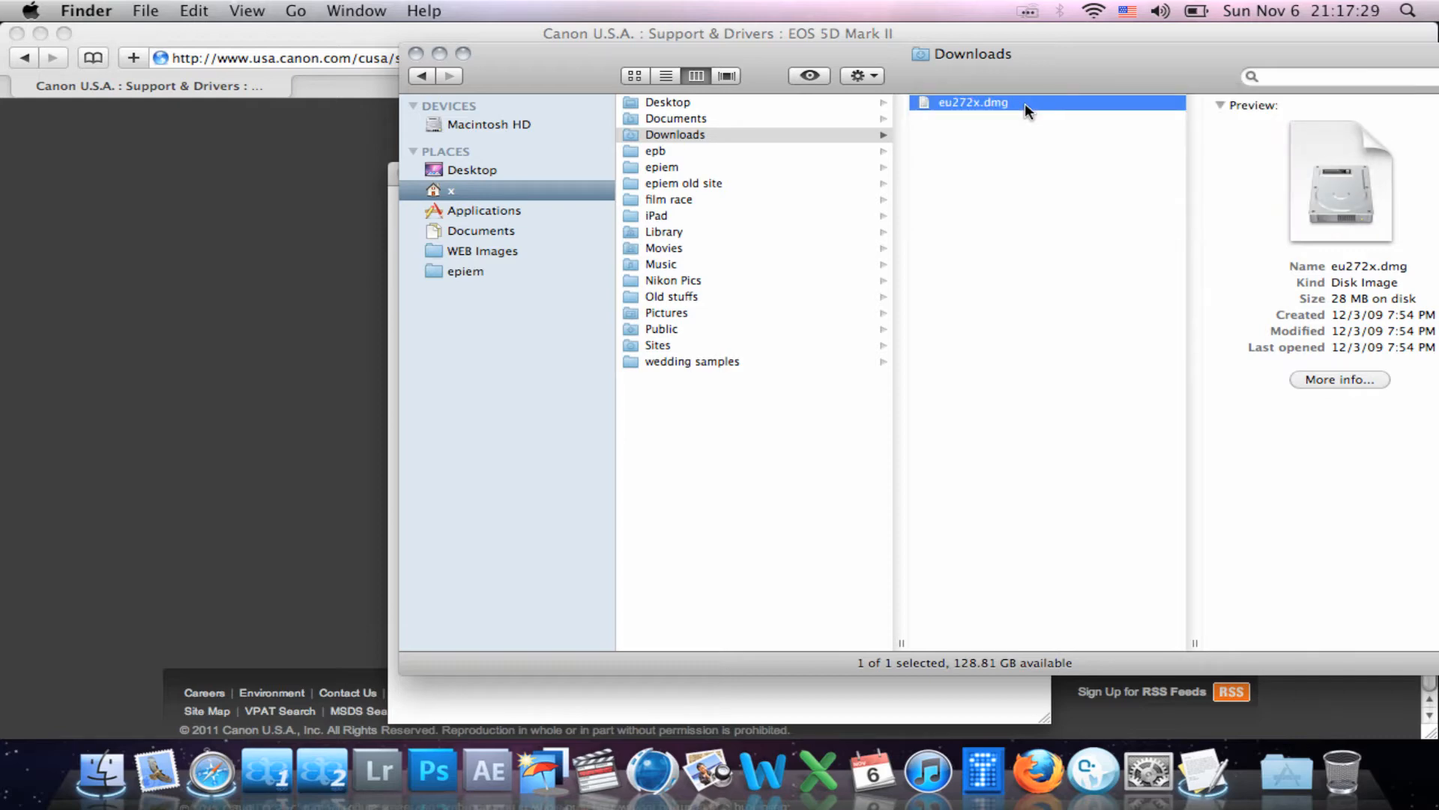
{"action": "double_click", "coordinate": [970, 102]}
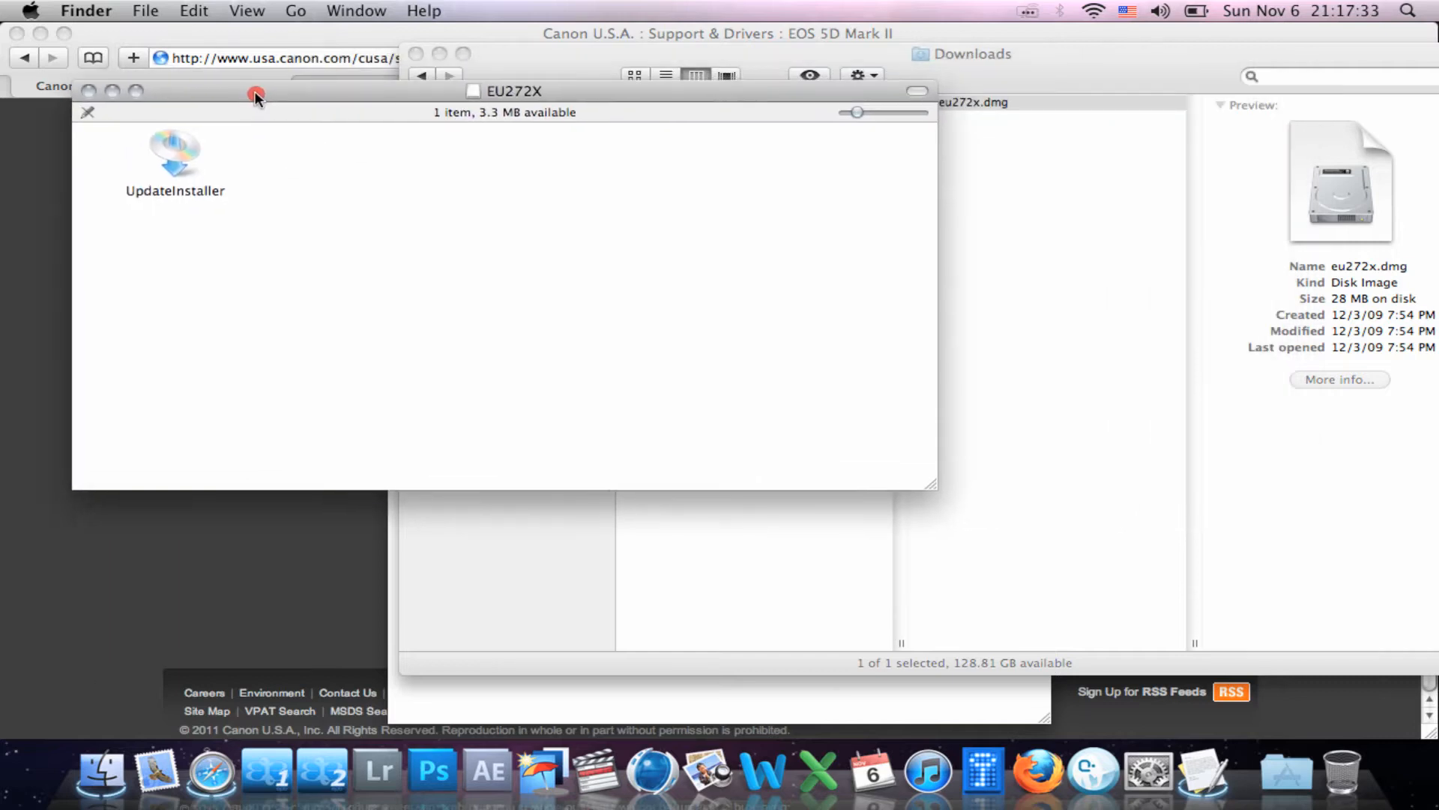
Step: Close the EU272X window and launch UpdateInstaller from Downloads
{"action": "left_click", "coordinate": [174, 153]}
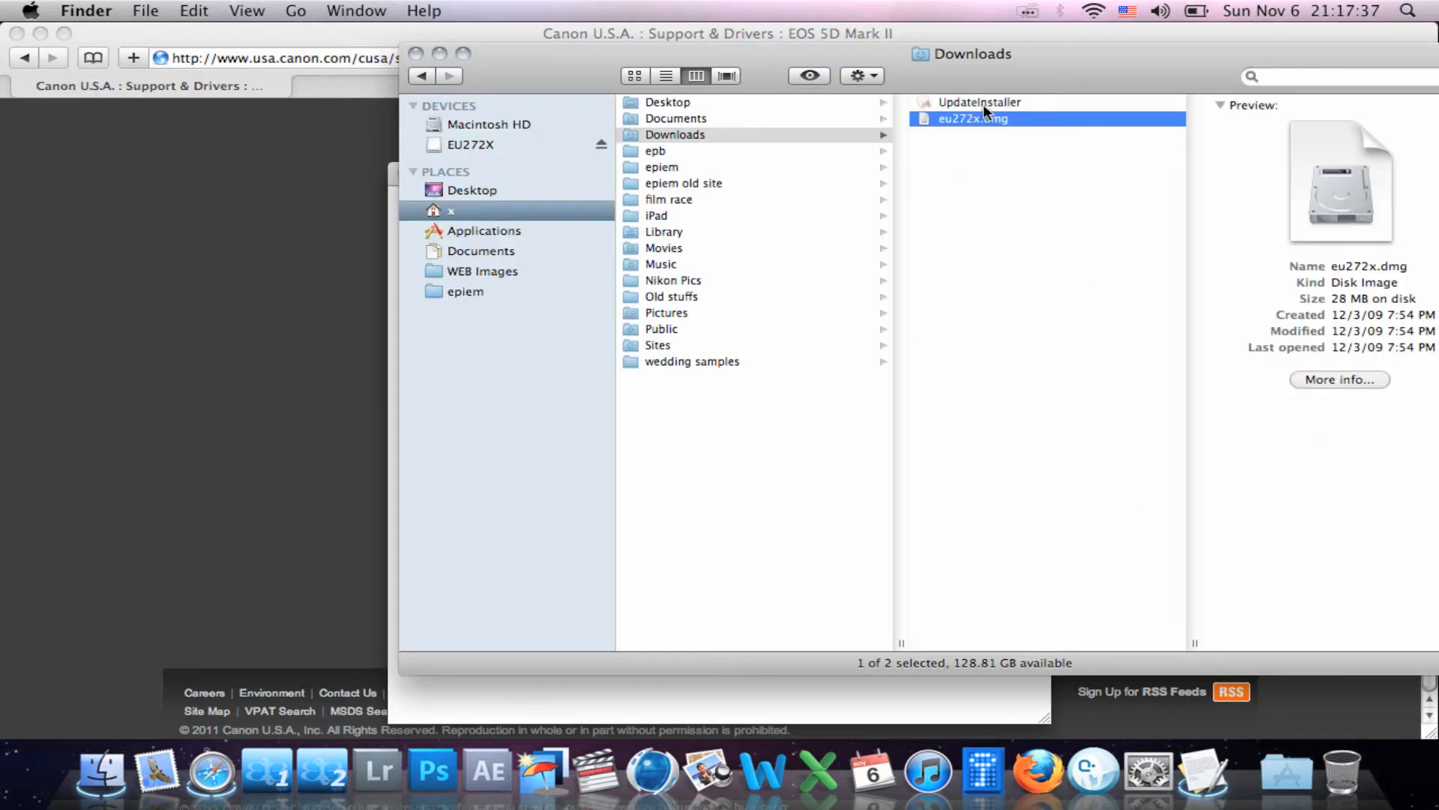
{"action": "right_click", "coordinate": [979, 102]}
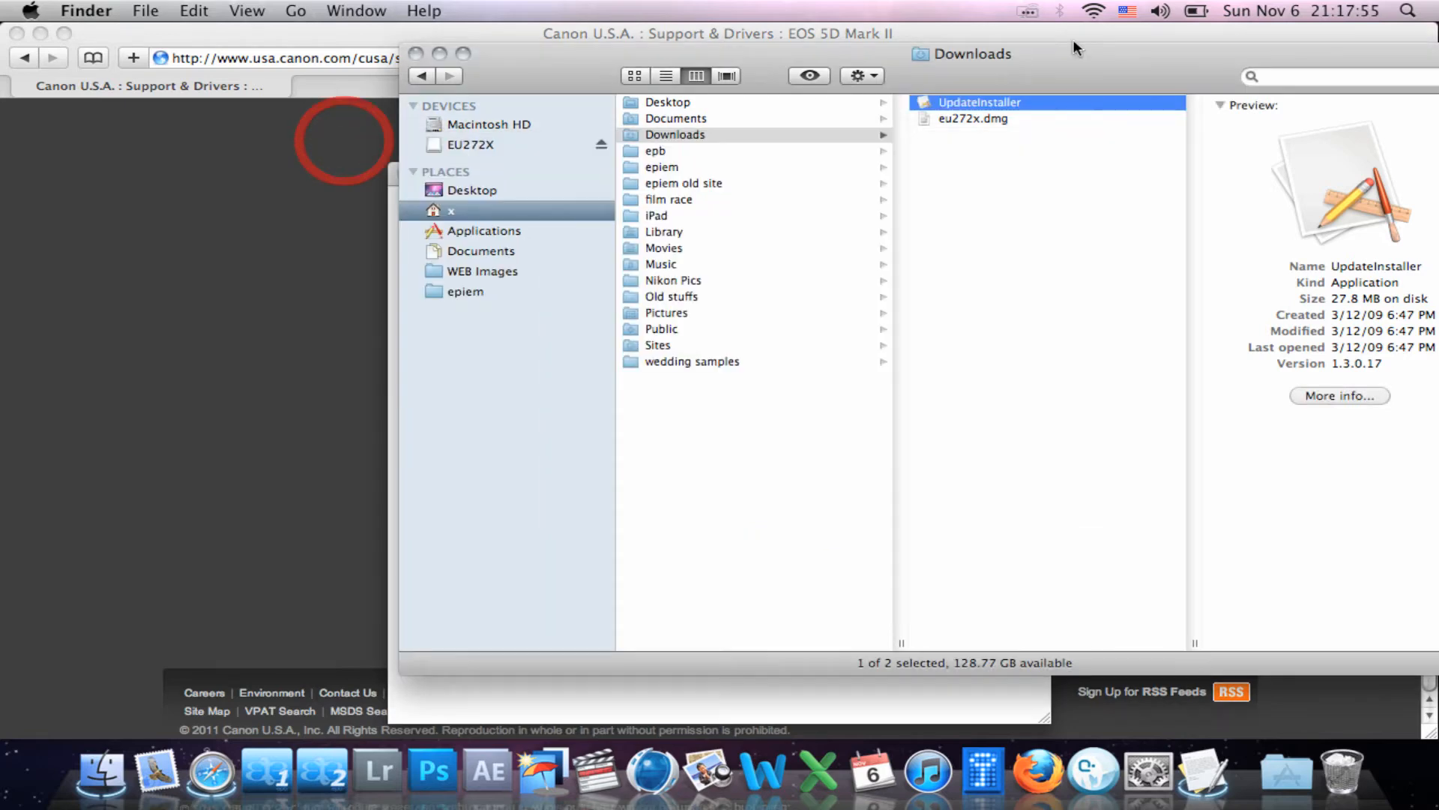
{"action": "double_click", "coordinate": [979, 102]}
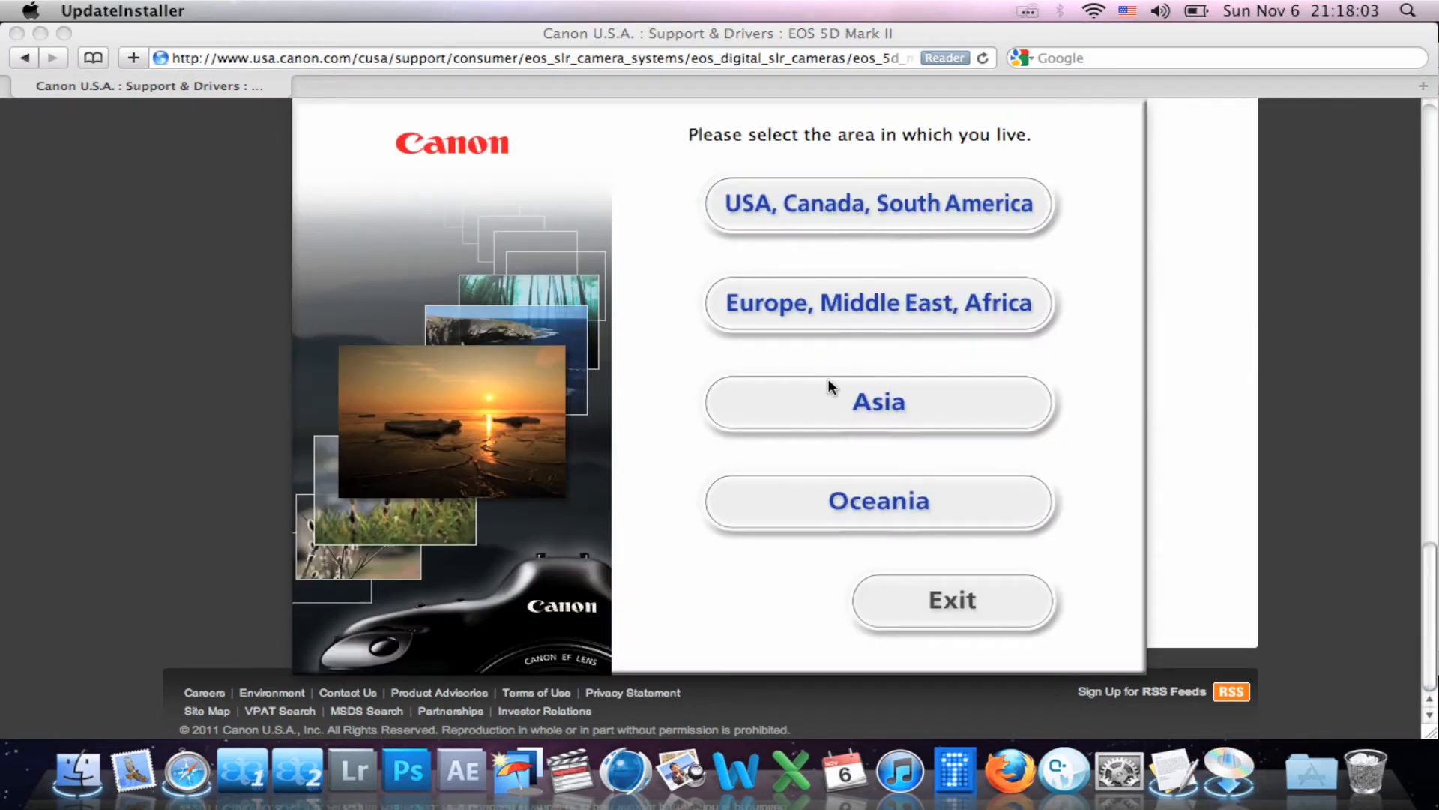
Step: Install EOS Utility for the USA, Canada, South America region, accepting the license
{"action": "left_click", "coordinate": [877, 202]}
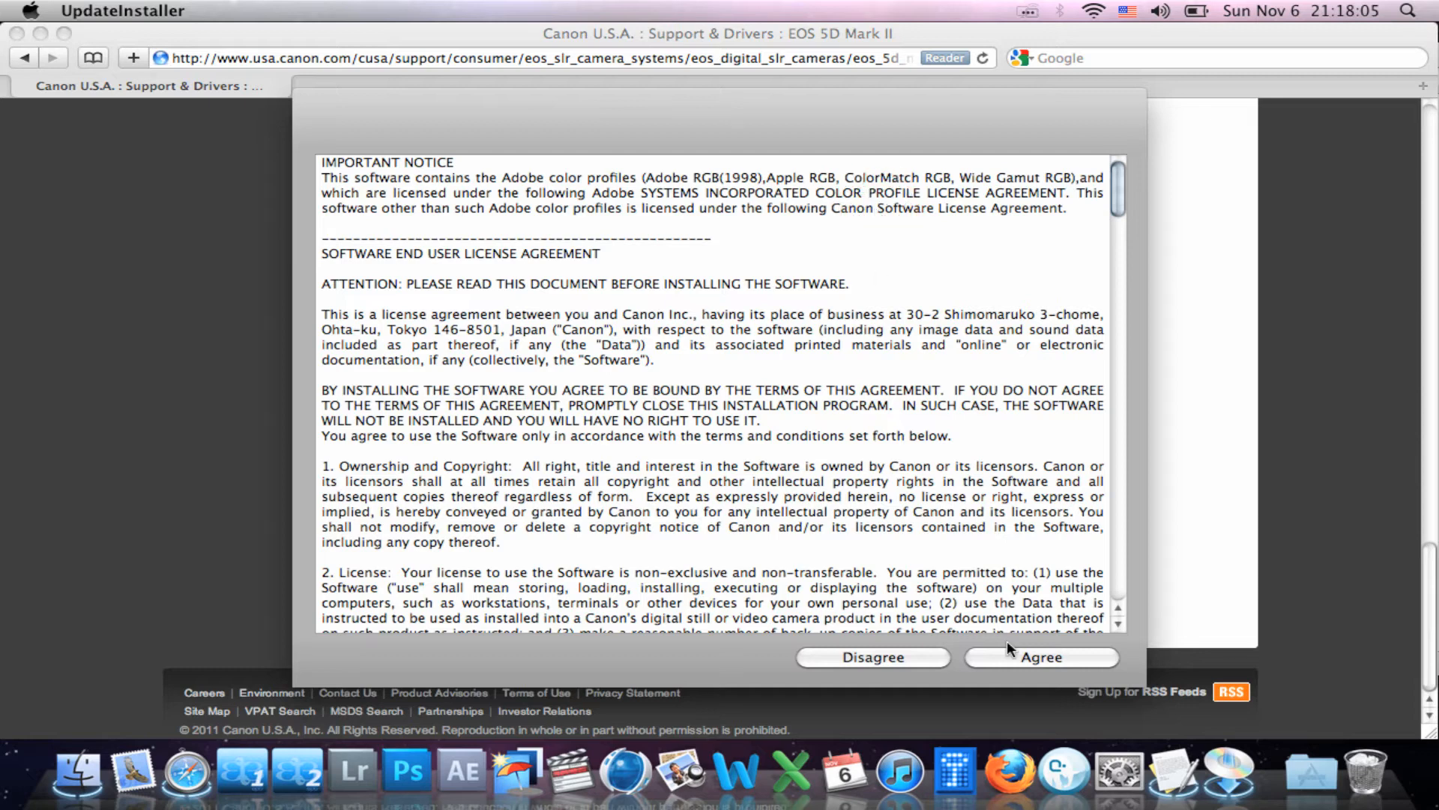
{"action": "left_click", "coordinate": [1040, 657]}
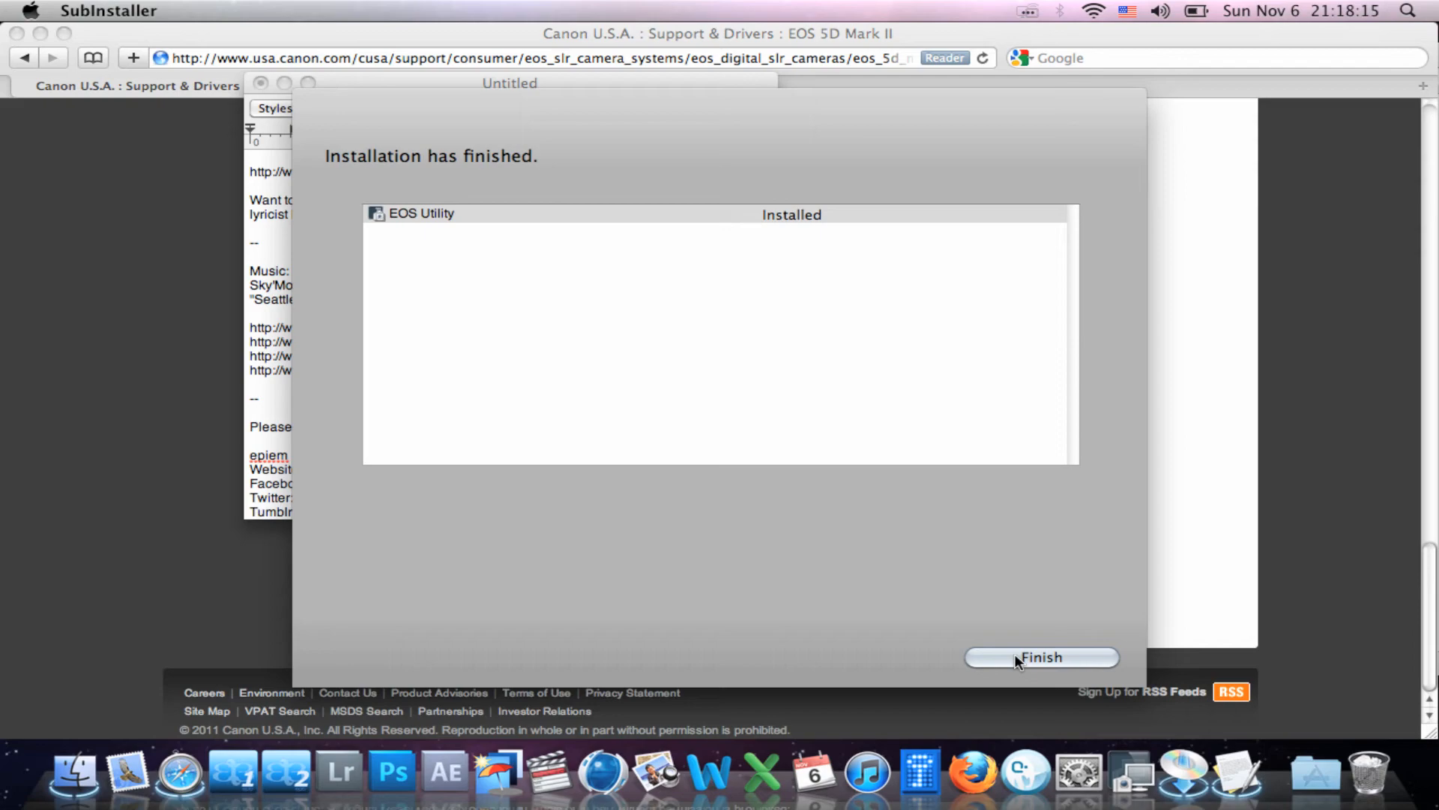
{"action": "left_click", "coordinate": [1040, 657]}
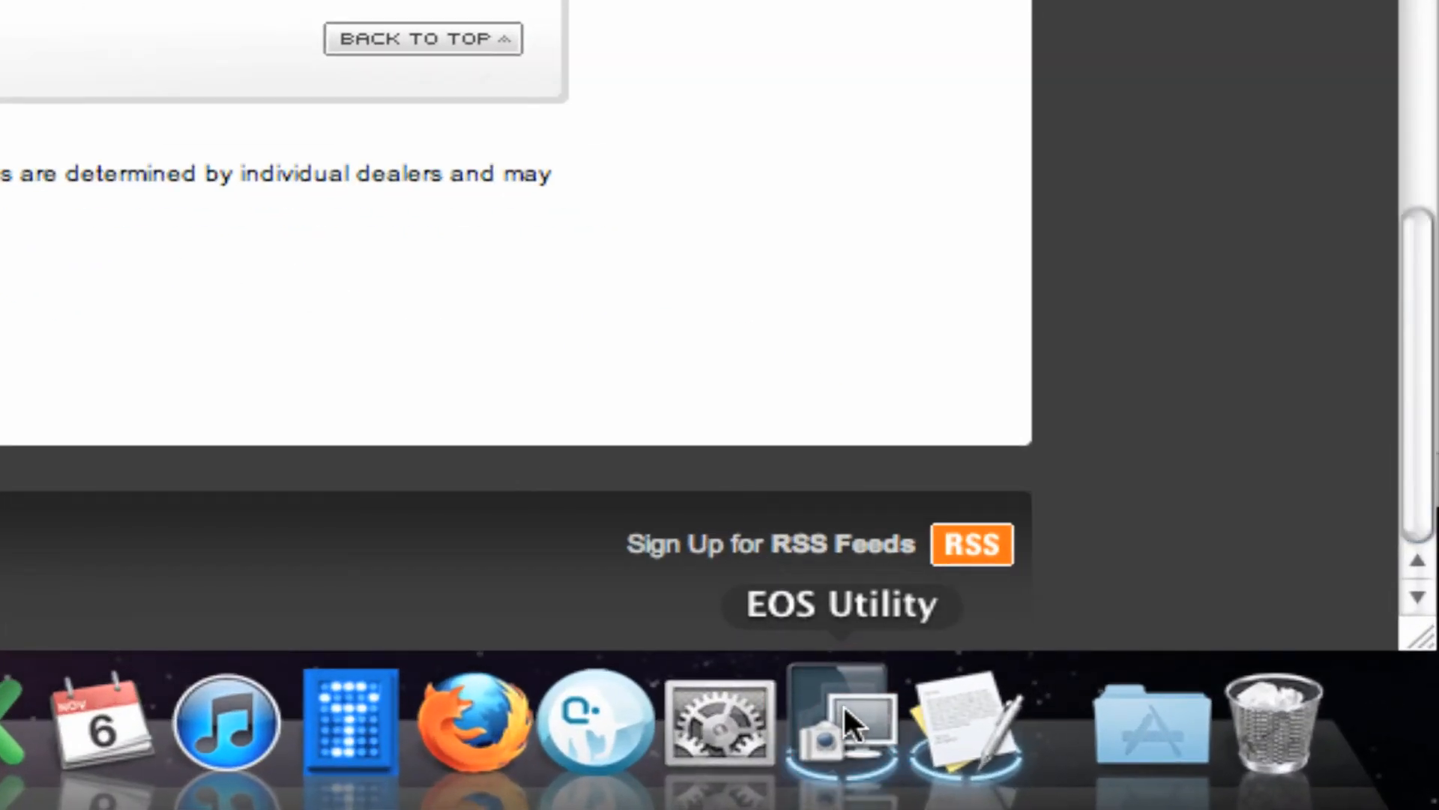
Step: Launch the newly installed EOS Utility from the Dock
{"action": "left_click", "coordinate": [835, 722]}
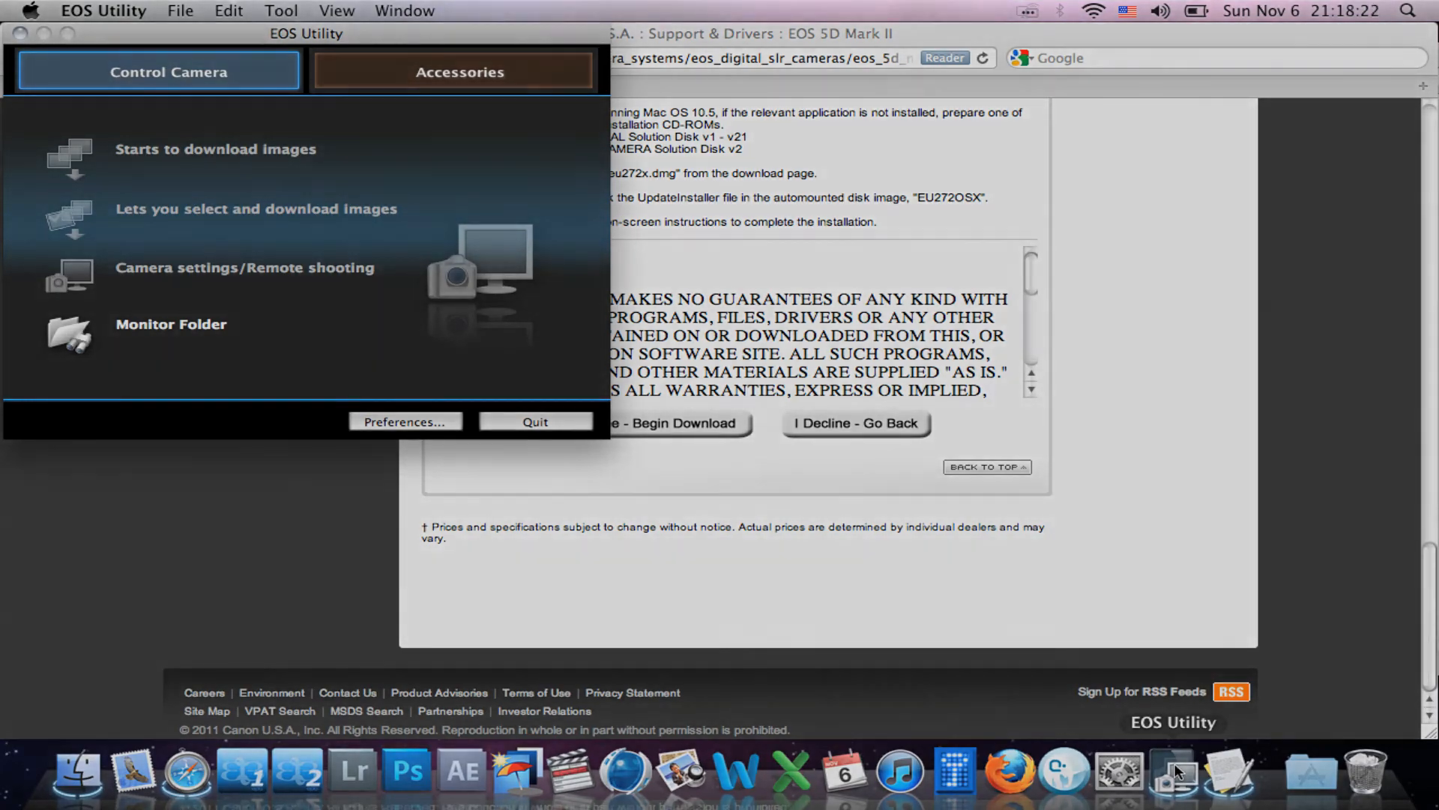